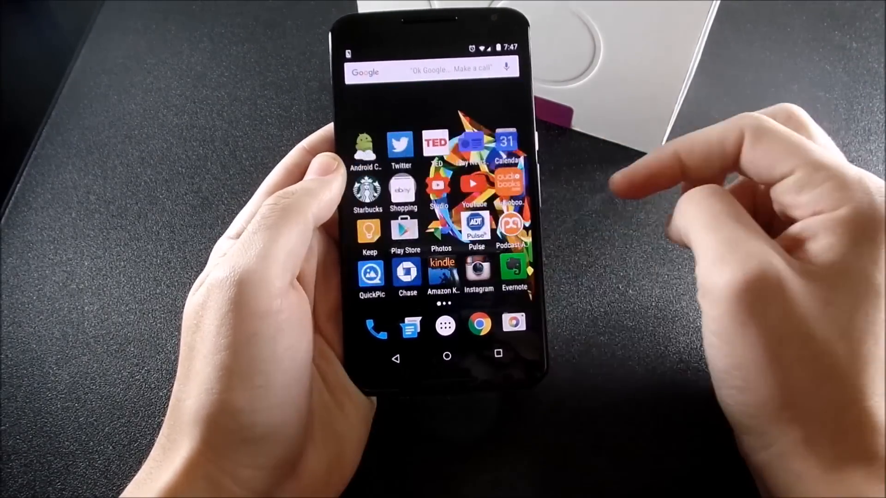
Step: Open the All Apps drawer from the dock to list installed apps alphabetically
click(444, 325)
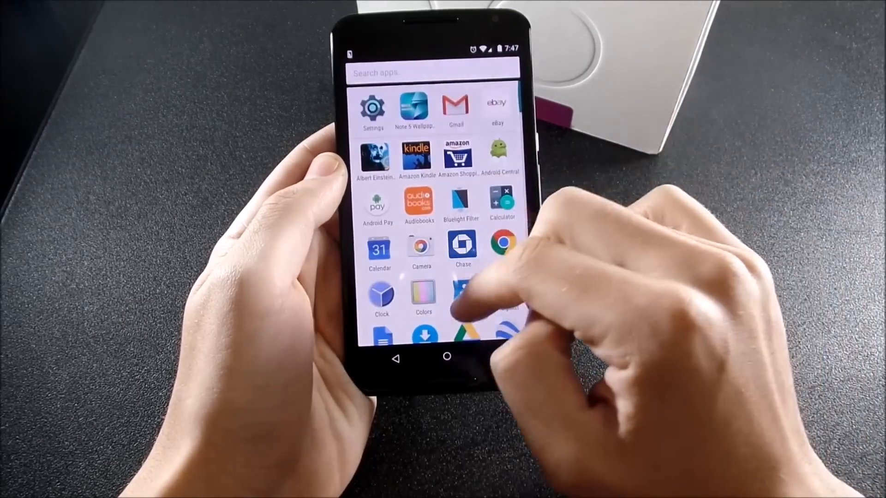